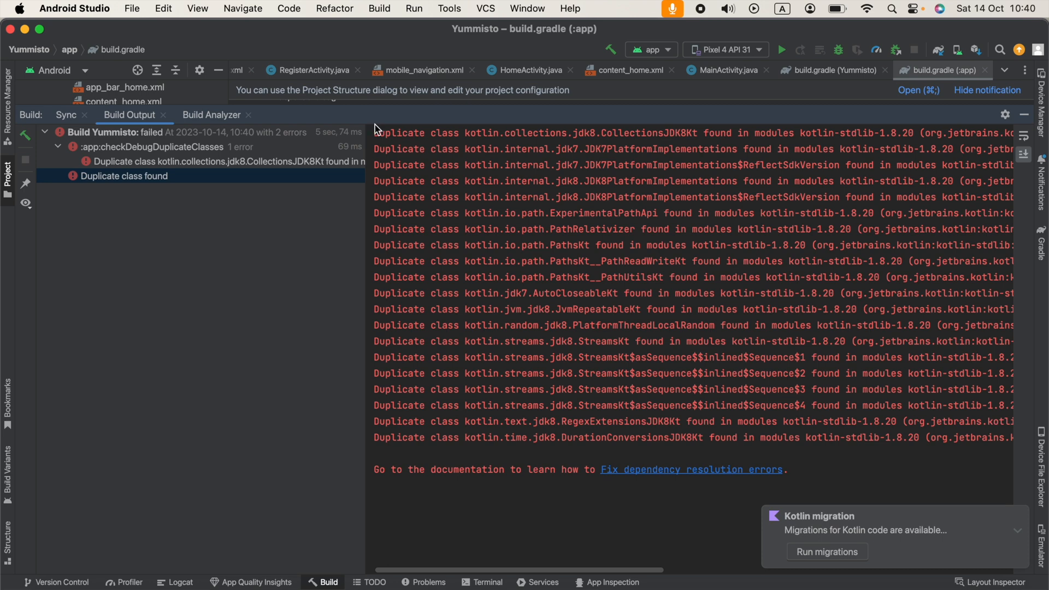
# Step: Hide the Build tool window so the app build.gradle dependencies block is visible
pyautogui.moveTo(373, 132); pyautogui.dragTo(666, 277)
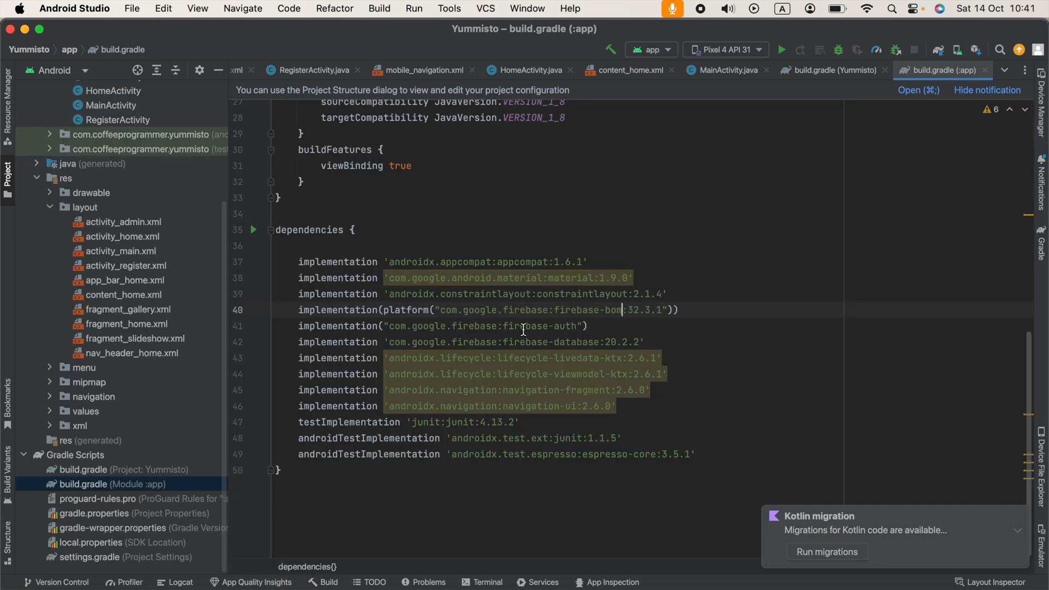
# Step: Run Build > Rebuild Project, which fails again on duplicate Kotlin stdlib classes
pyautogui.click(380, 9)
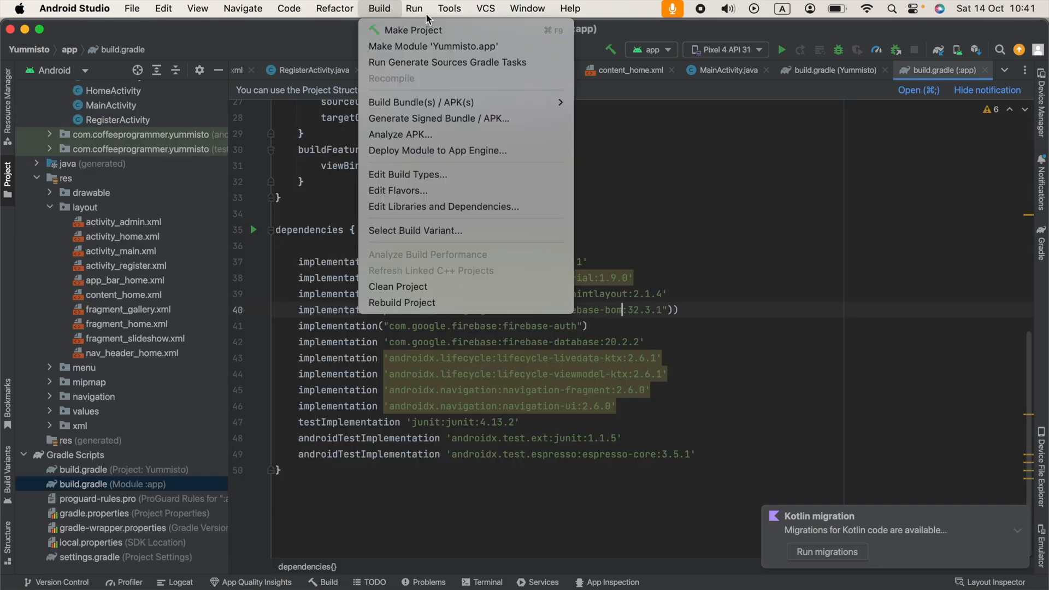
pyautogui.moveTo(403, 303)
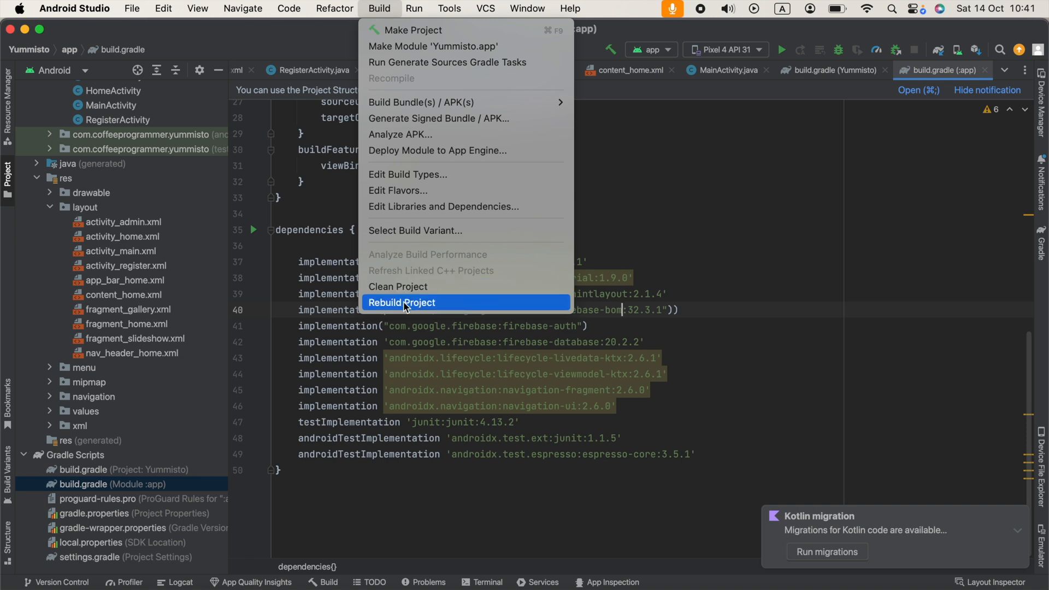
pyautogui.click(402, 303)
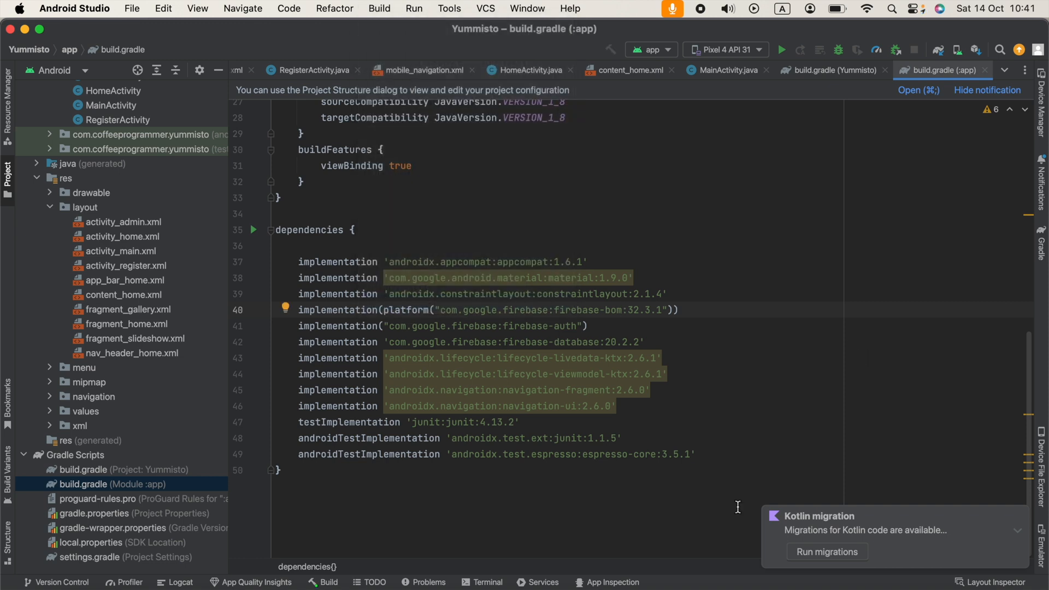
pyautogui.moveTo(685, 491)
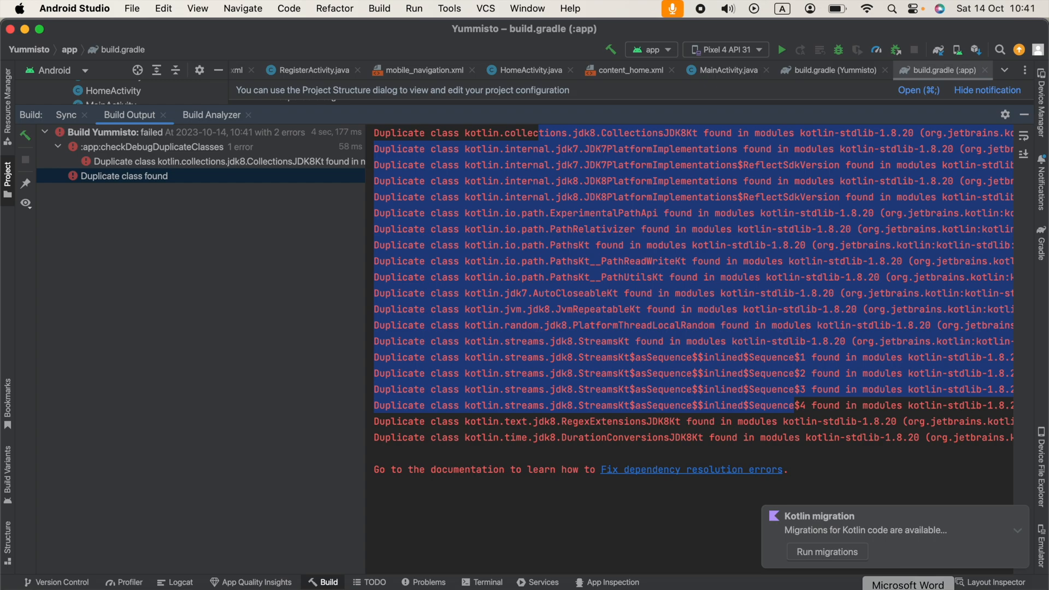
# Step: Close Build Output, switch to Project view, expand app and open its build.gradle
pyautogui.click(909, 583)
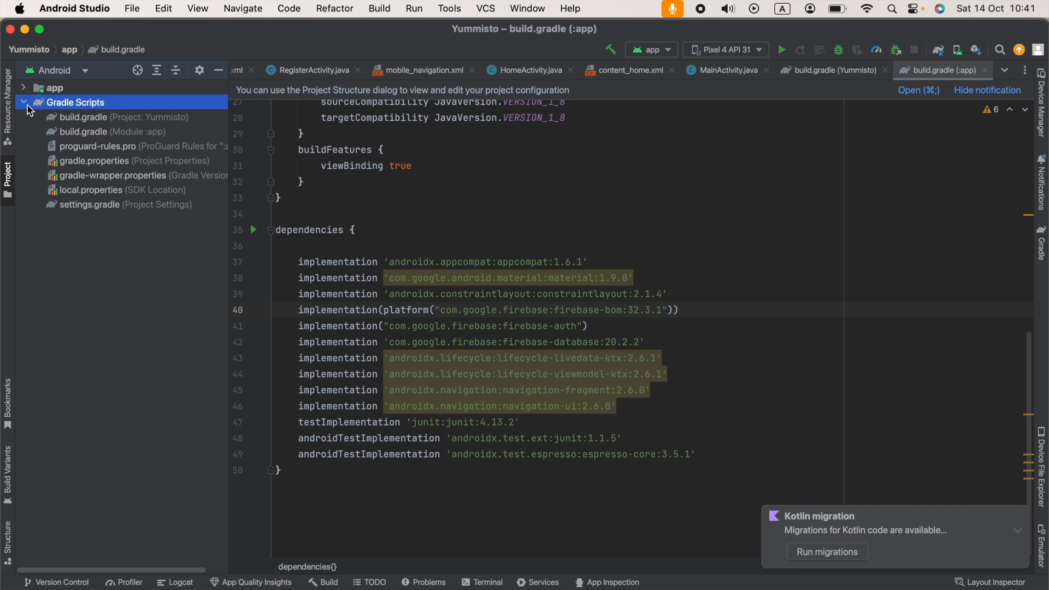
pyautogui.click(112, 132)
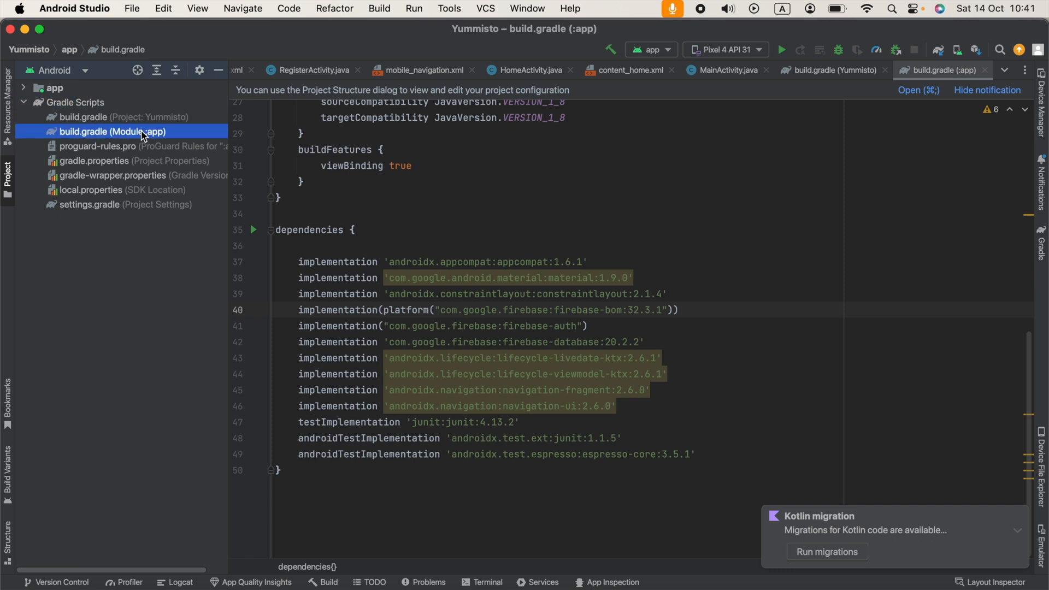
pyautogui.click(84, 70)
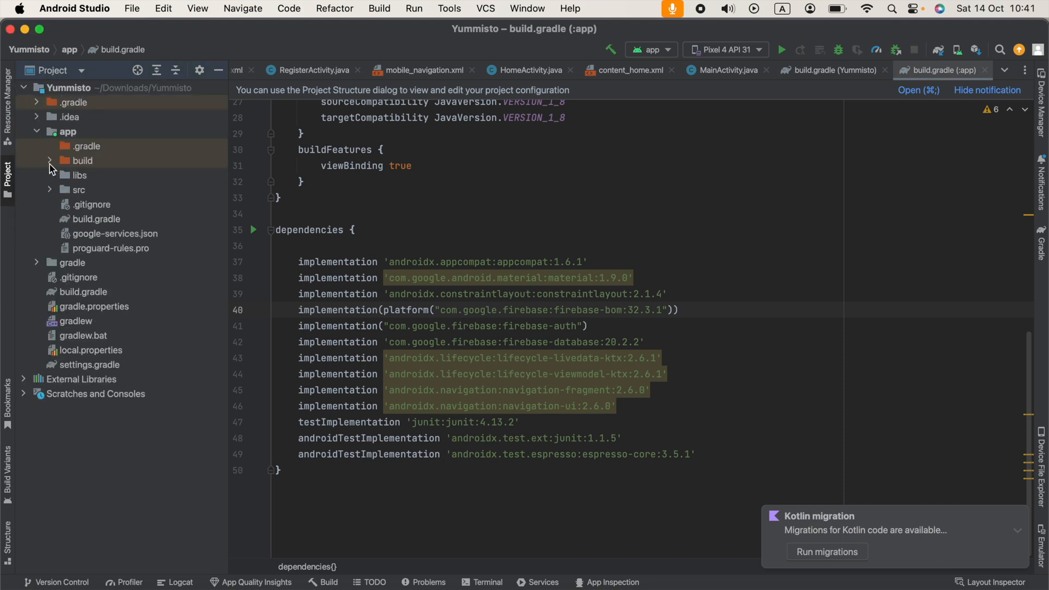
pyautogui.click(67, 132)
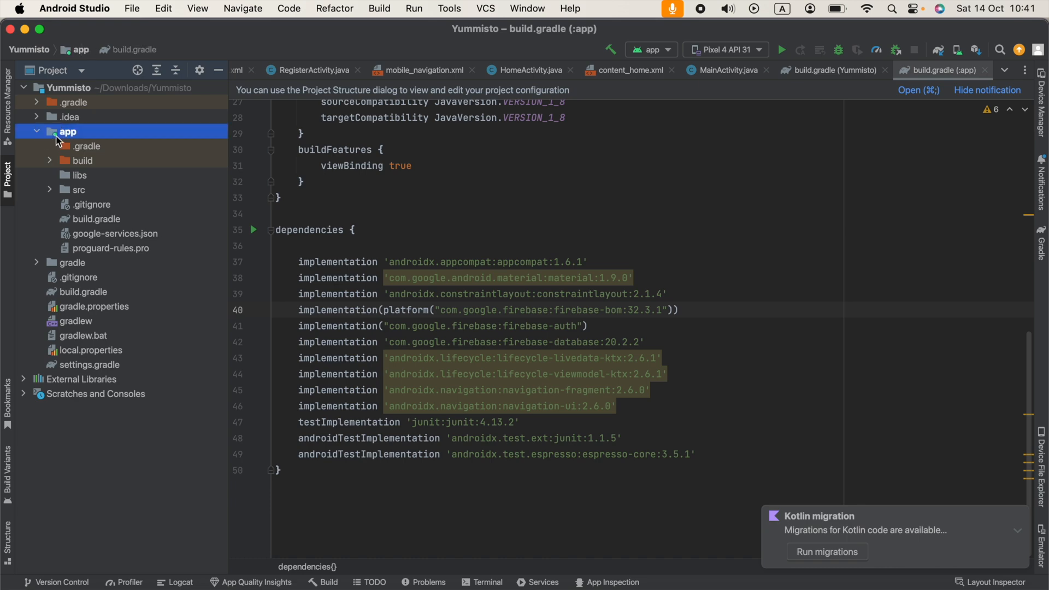
pyautogui.click(98, 219)
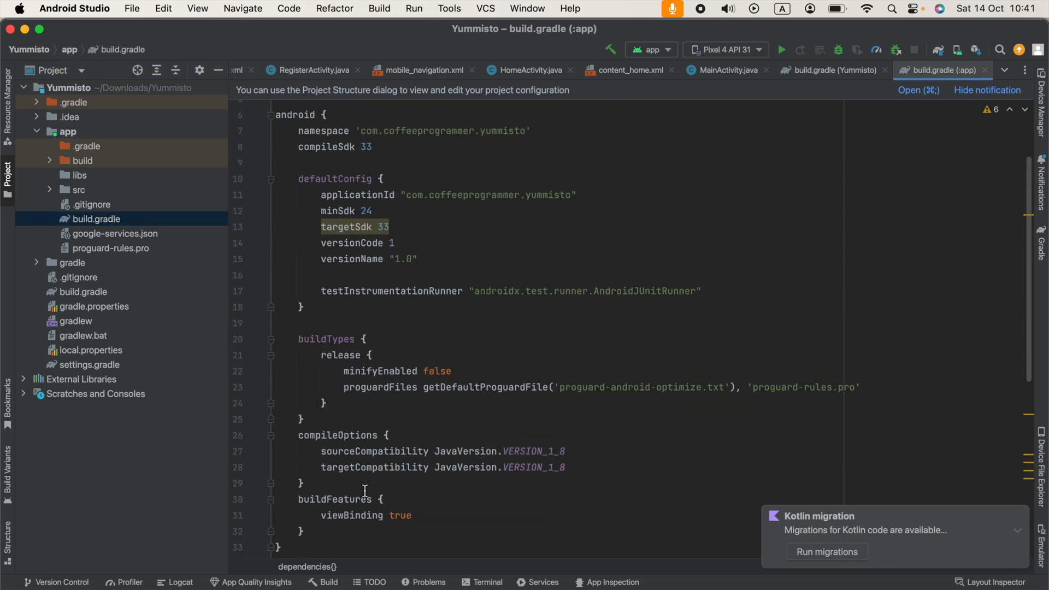
# Step: Add a configurations.all resolutionStrategy forcing kotlin-stdlib to 1.8.0 after the android block
pyautogui.scroll(-3)
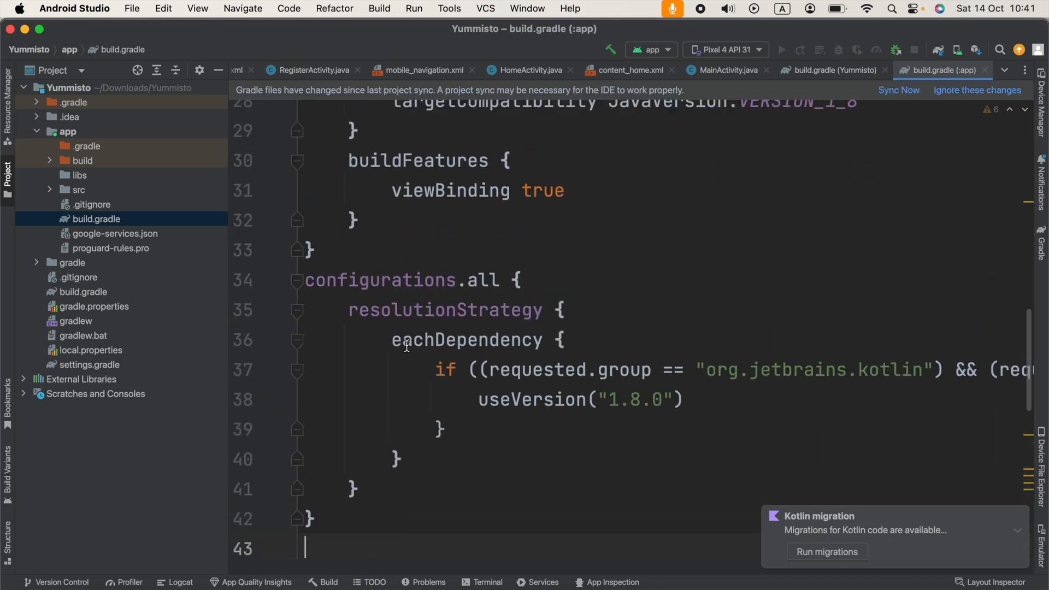
pyautogui.scroll(-3)
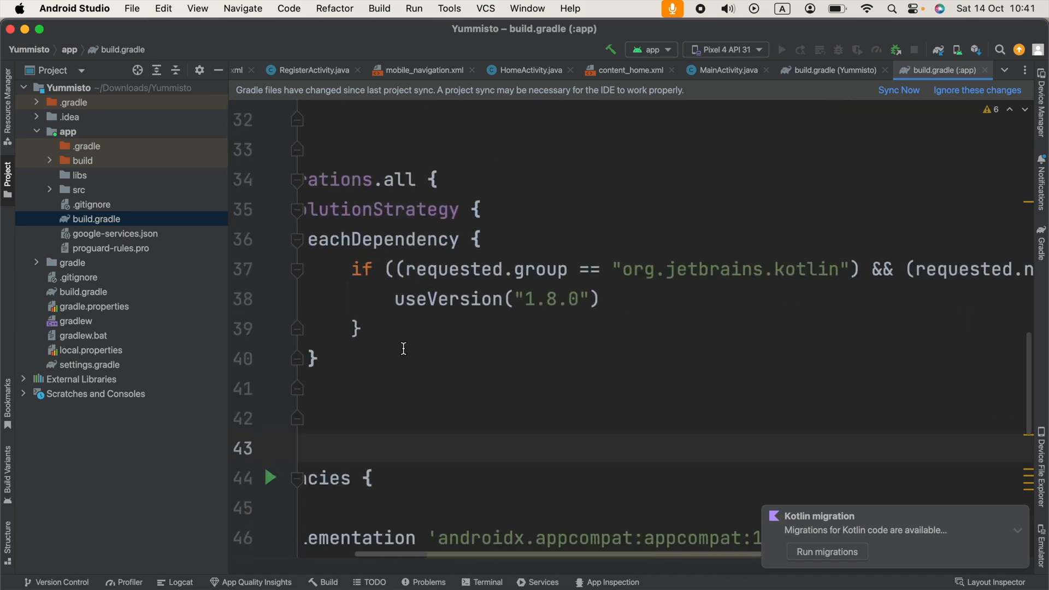
pyautogui.scroll(3)
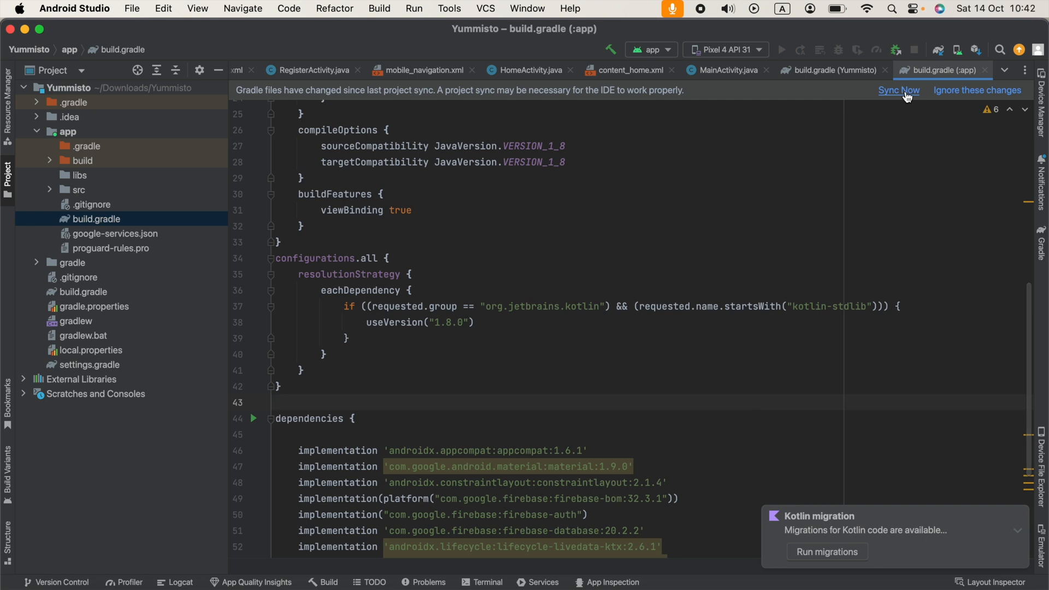
# Step: Sync Now so the kotlin-stdlib 1.8.0 override takes effect
pyautogui.click(898, 91)
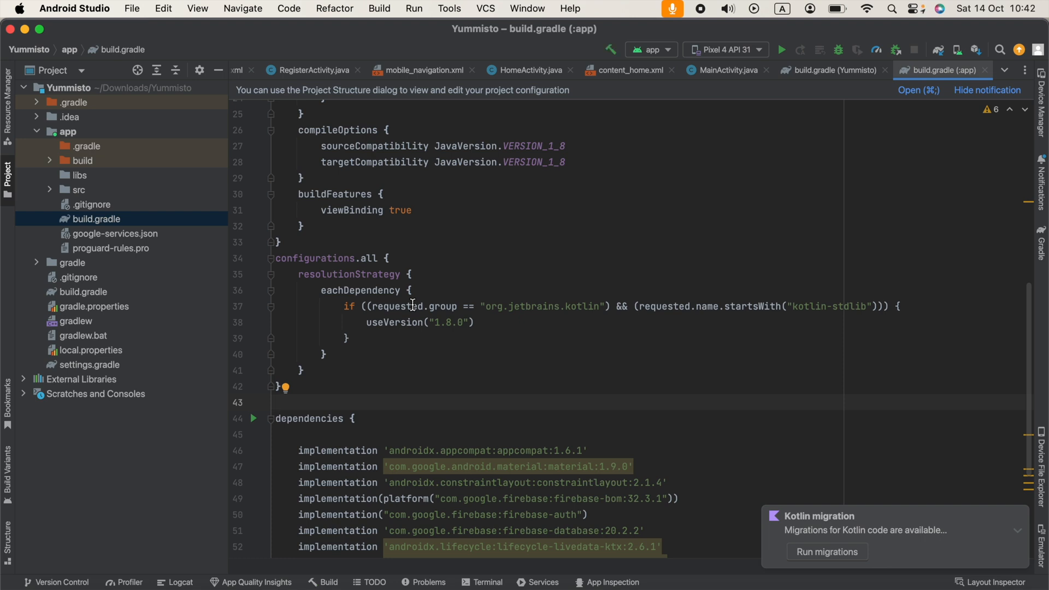
pyautogui.moveTo(740, 58)
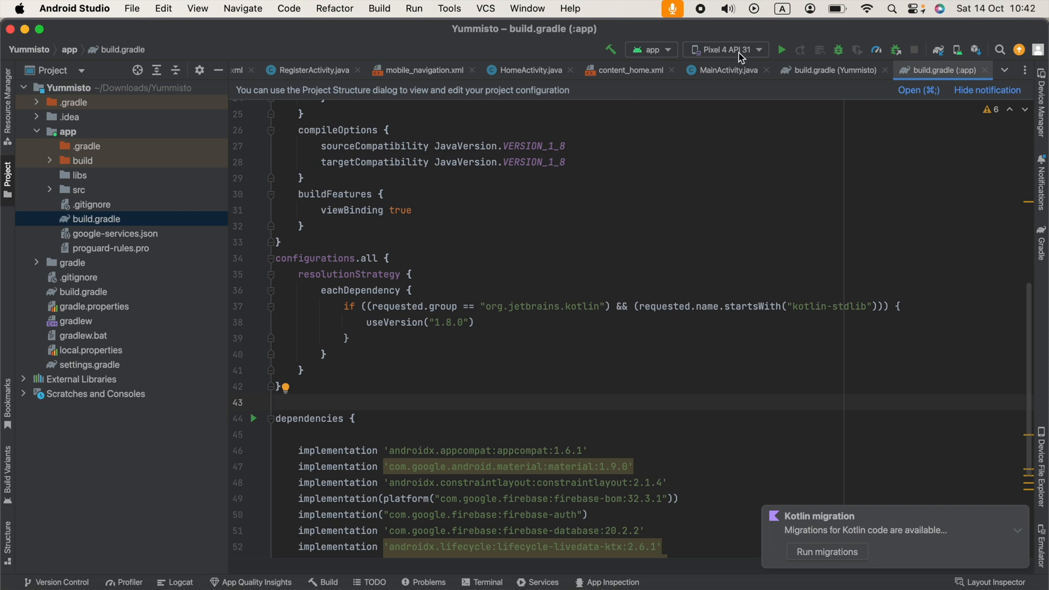
pyautogui.moveTo(711, 31)
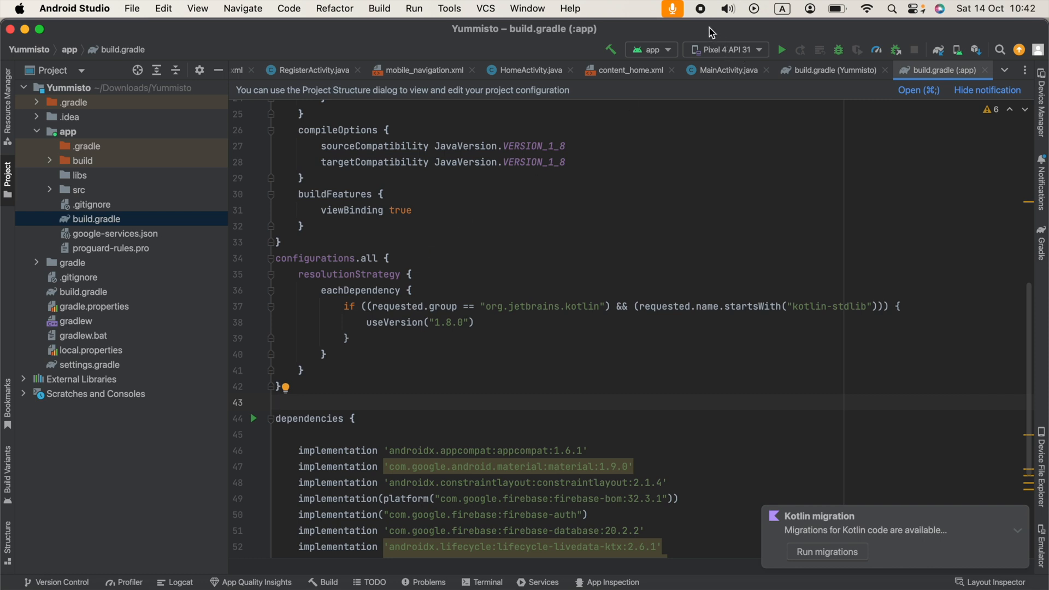